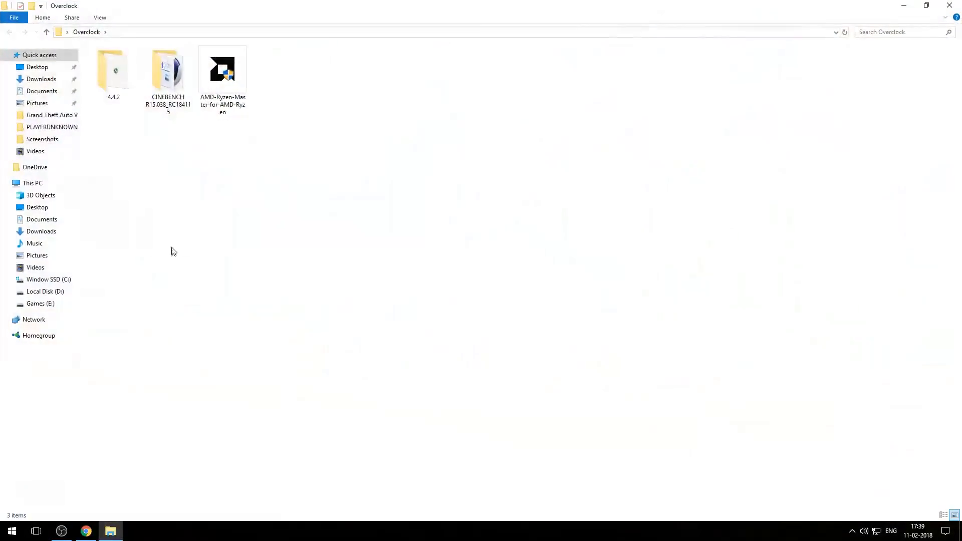
Step: Point out the AMD-Ryzen-Master installer in the Overclock folder and switch to Chrome
click(223, 68)
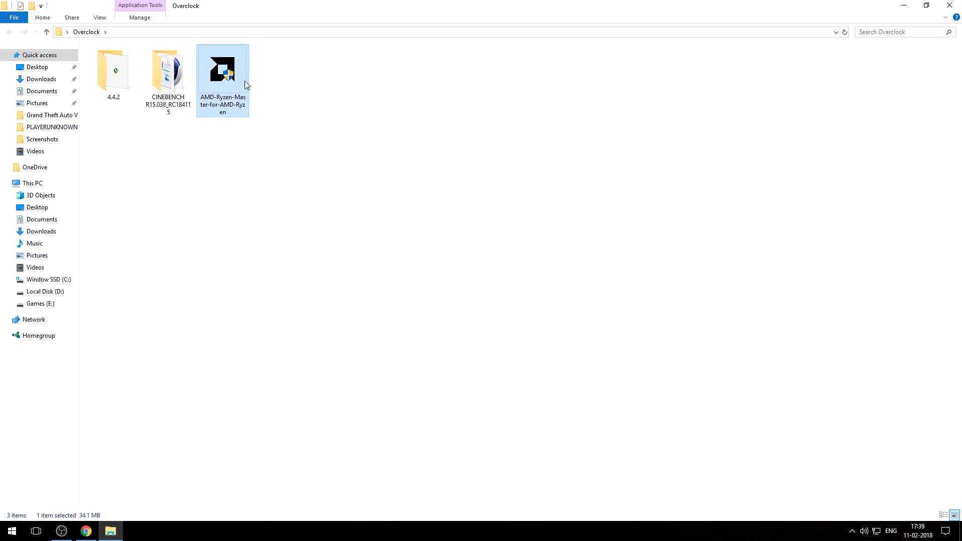
click(168, 70)
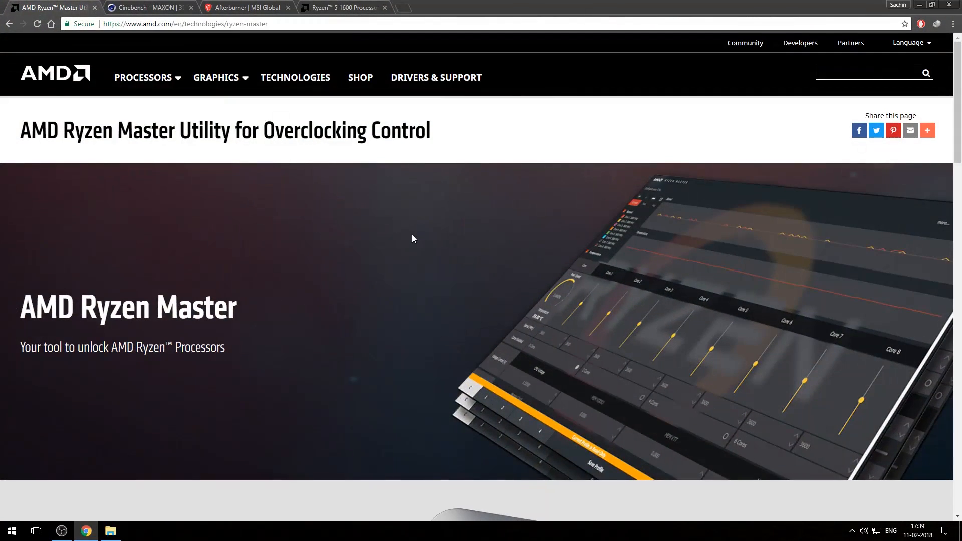
mouse_move(304, 304)
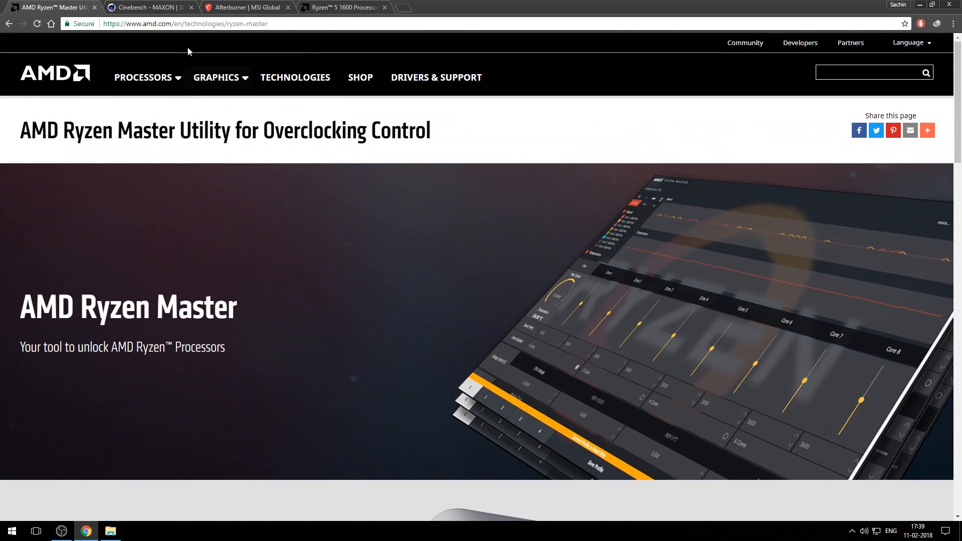
Step: Scroll to the Ryzen Master download buttons, then start the Cinebench (WIN) download from its tab
scroll(down, 3)
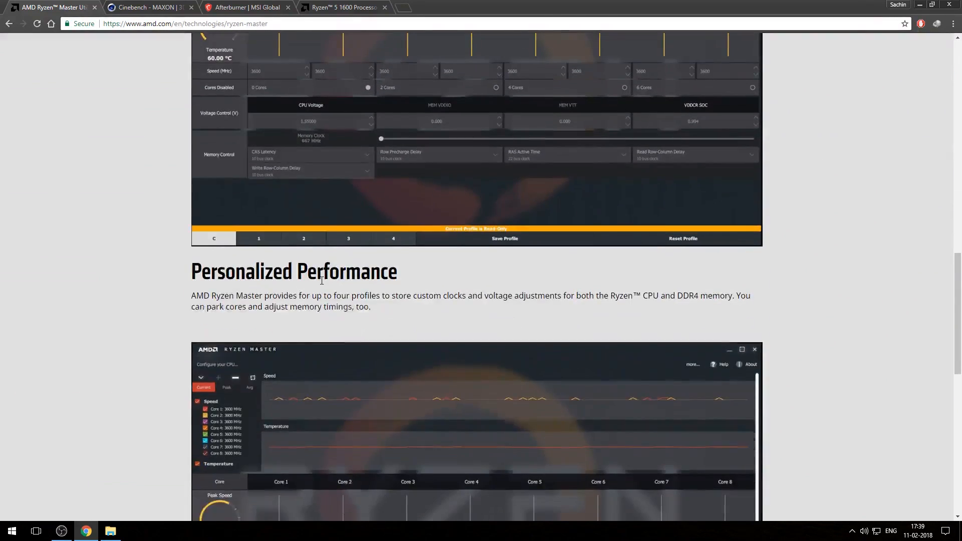
scroll(down, 3)
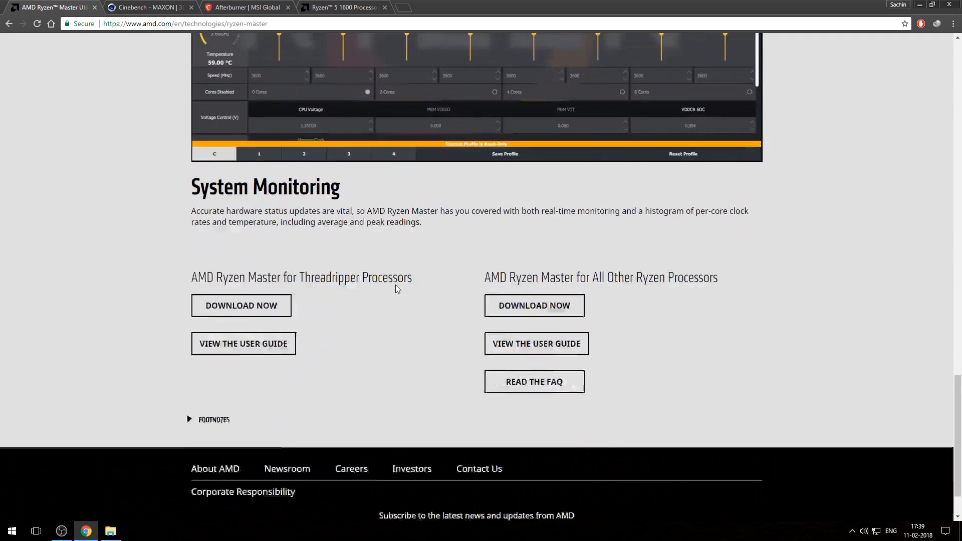
click(145, 8)
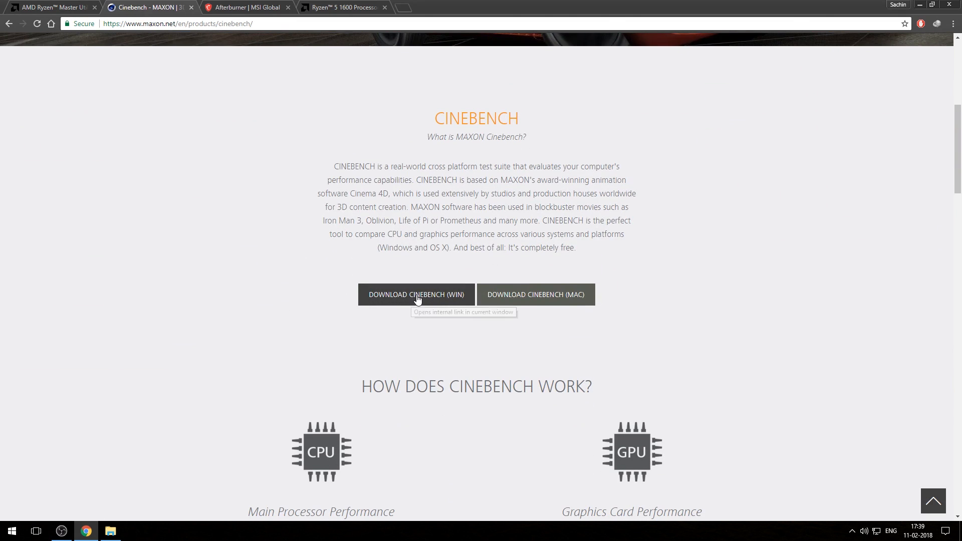
click(110, 531)
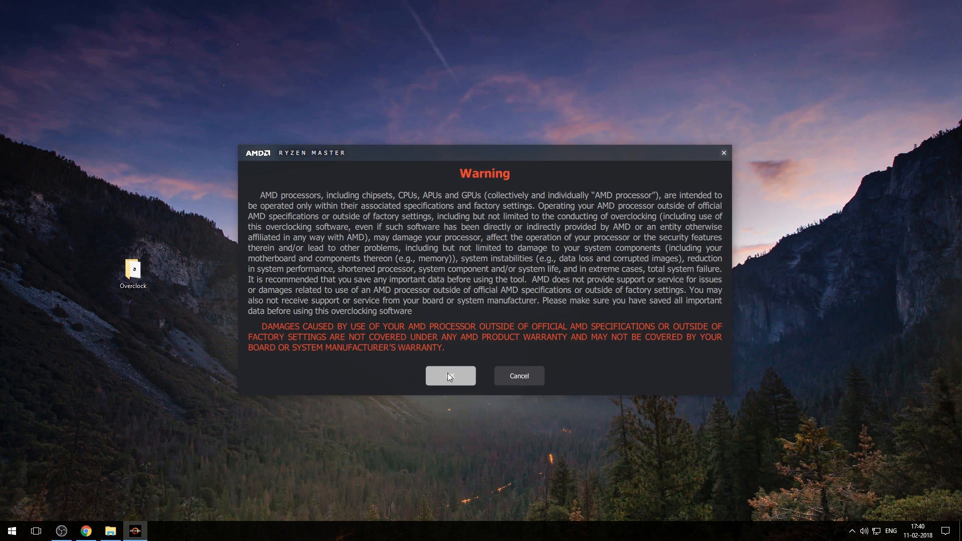
Step: Accept the overclocking warning and load profile 2 (3200 MHz, 1.2375 V), checking profile 1 in between
click(451, 376)
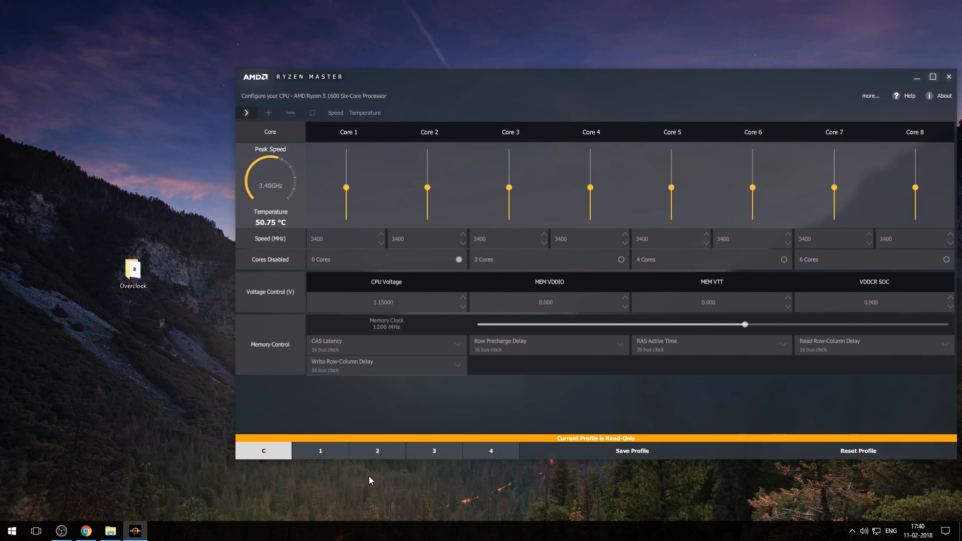
mouse_move(449, 277)
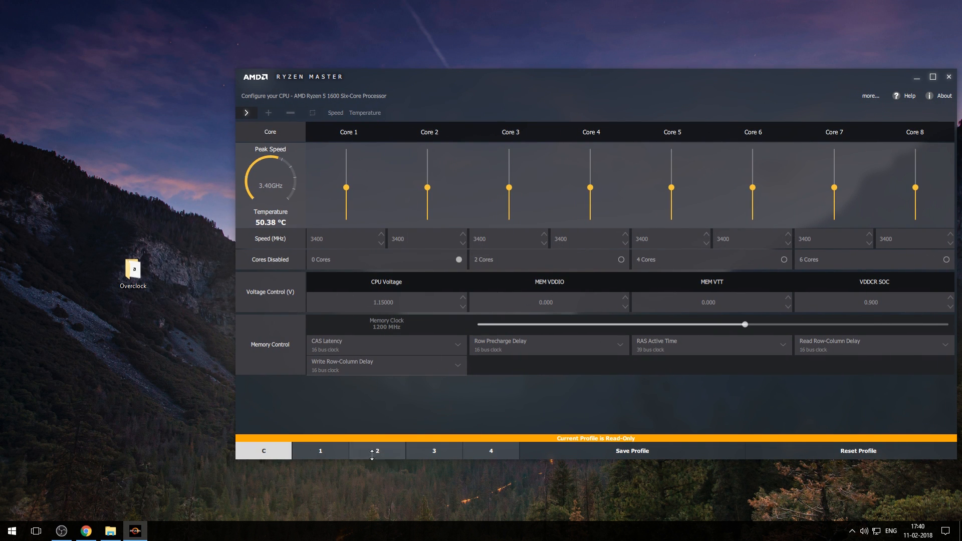
click(376, 451)
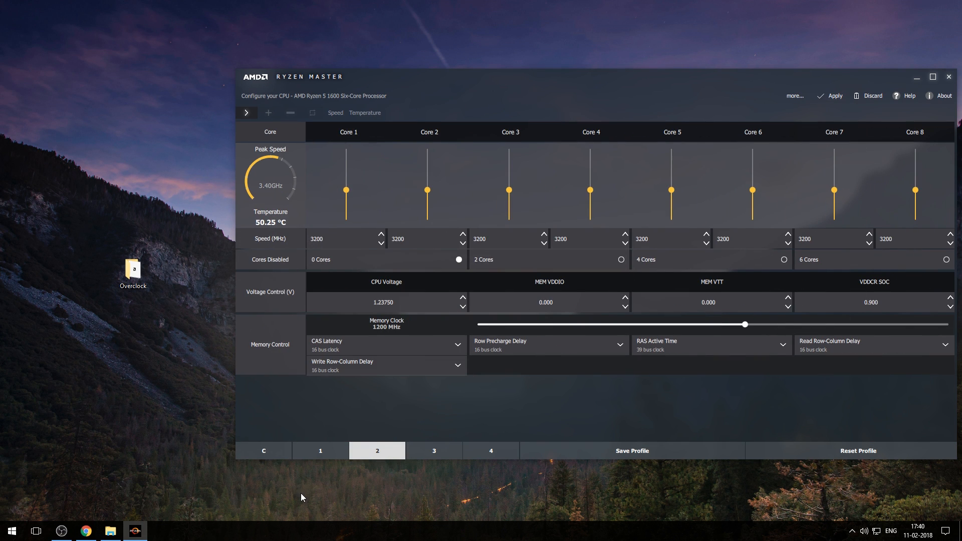
click(320, 451)
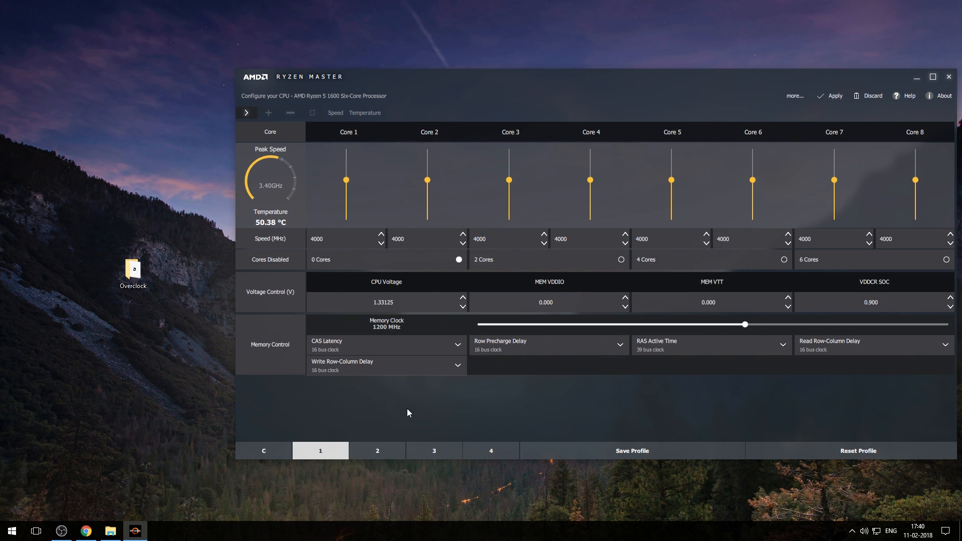
click(376, 451)
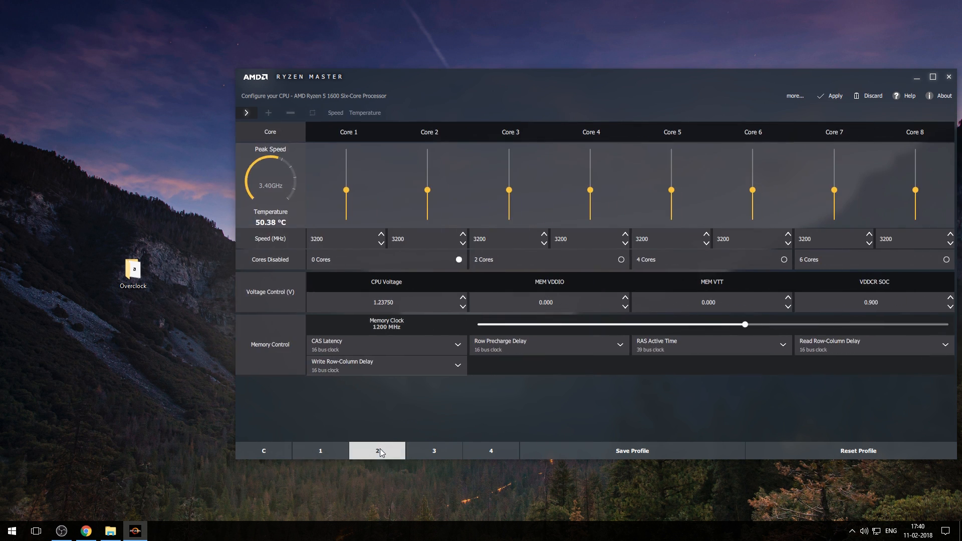
mouse_move(384, 407)
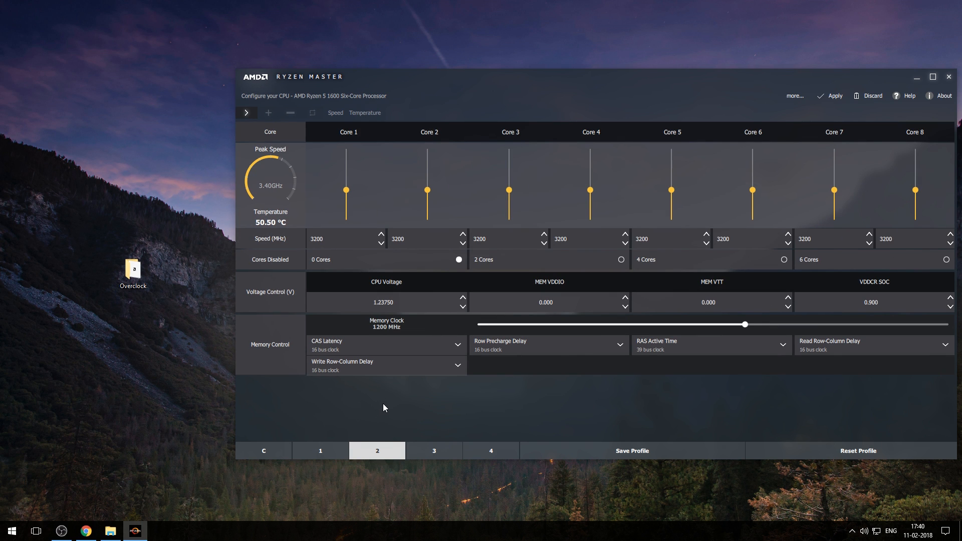
mouse_move(132, 276)
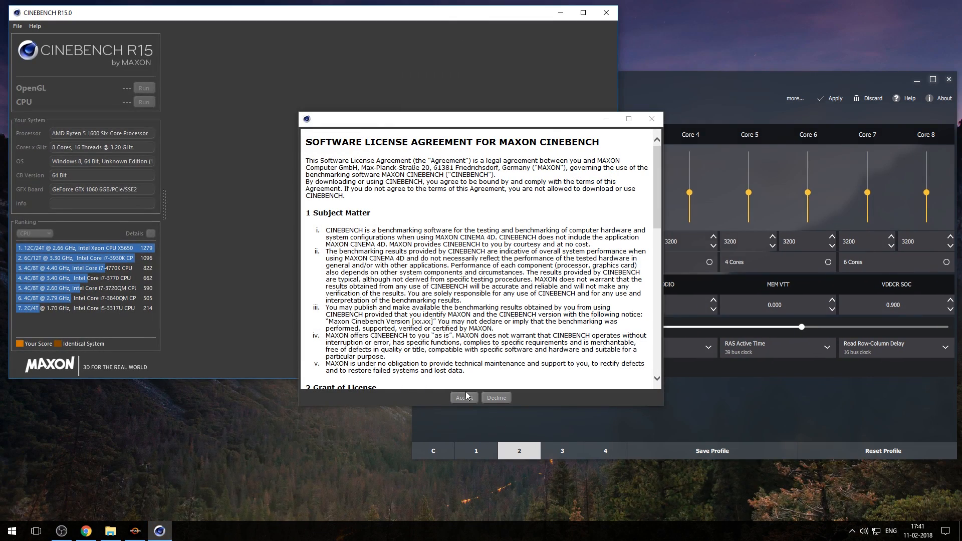
Step: Accept the Cinebench license, benchmark profile 2 at 3400 MHz (1376 cb), and start raising core speeds to 3600
click(464, 396)
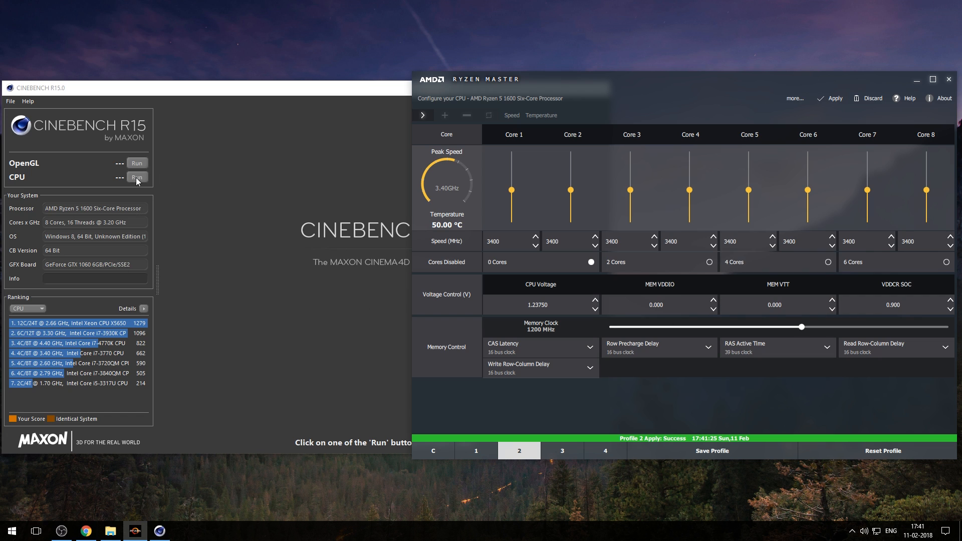
click(136, 176)
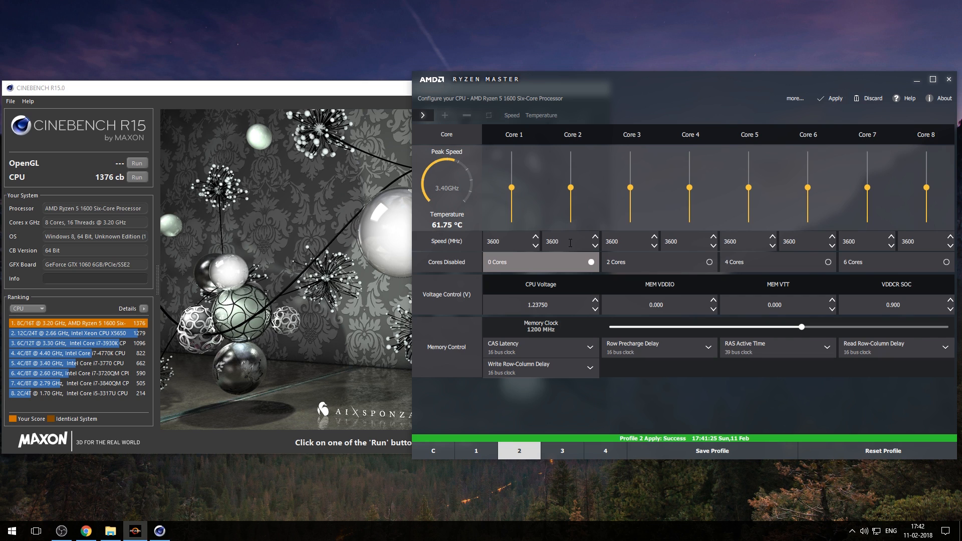
click(136, 176)
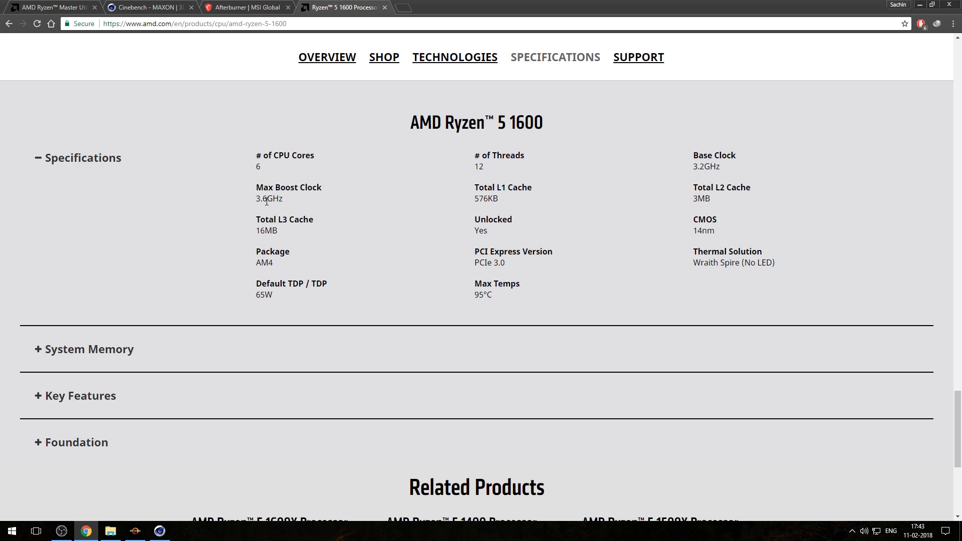
mouse_move(312, 200)
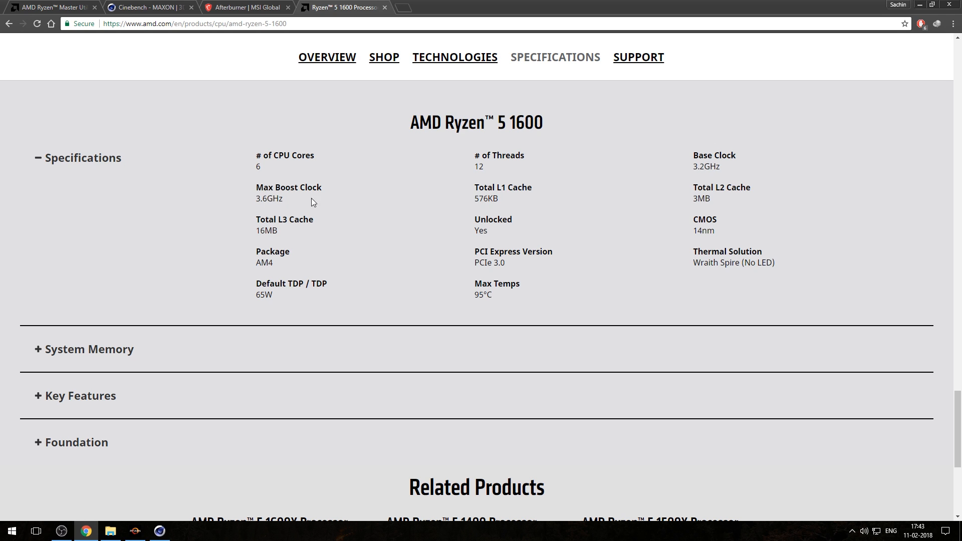
mouse_move(127, 533)
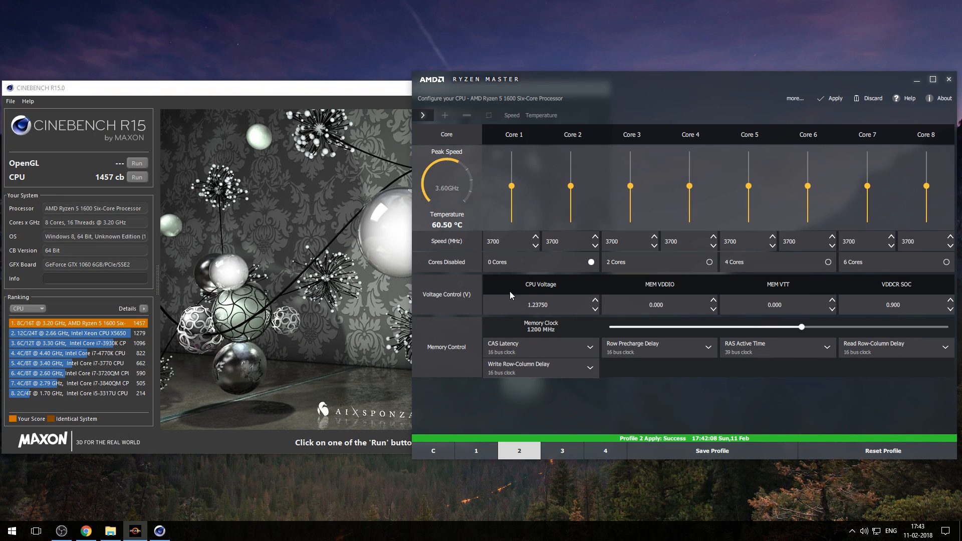
Step: Run all cores at 3800 MHz with 1.25625 V and benchmark it in Cinebench for 1474 cb
click(595, 301)
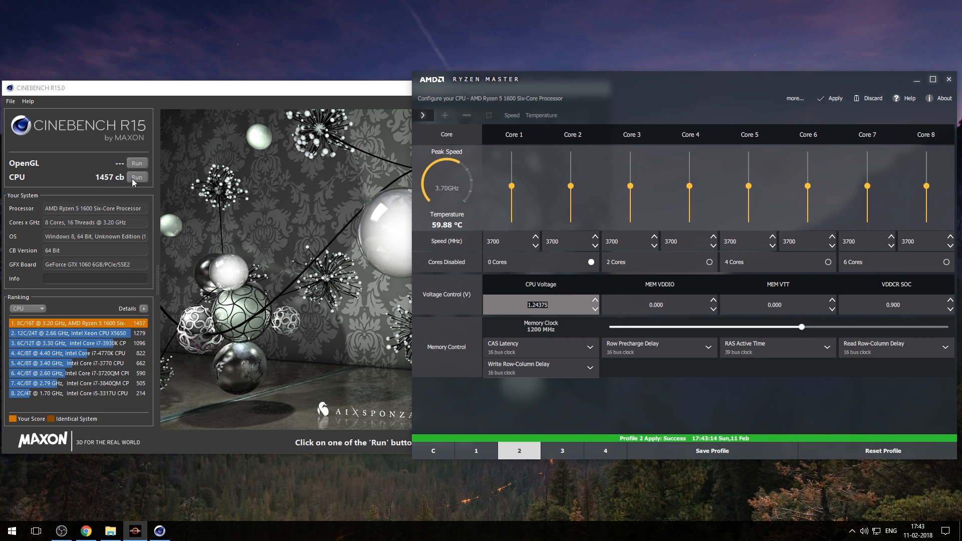
click(136, 176)
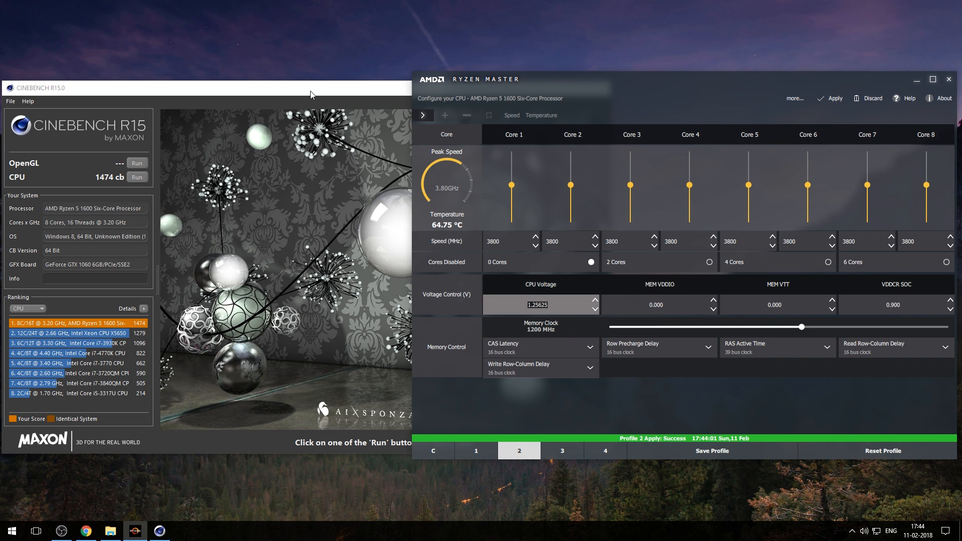
click(136, 177)
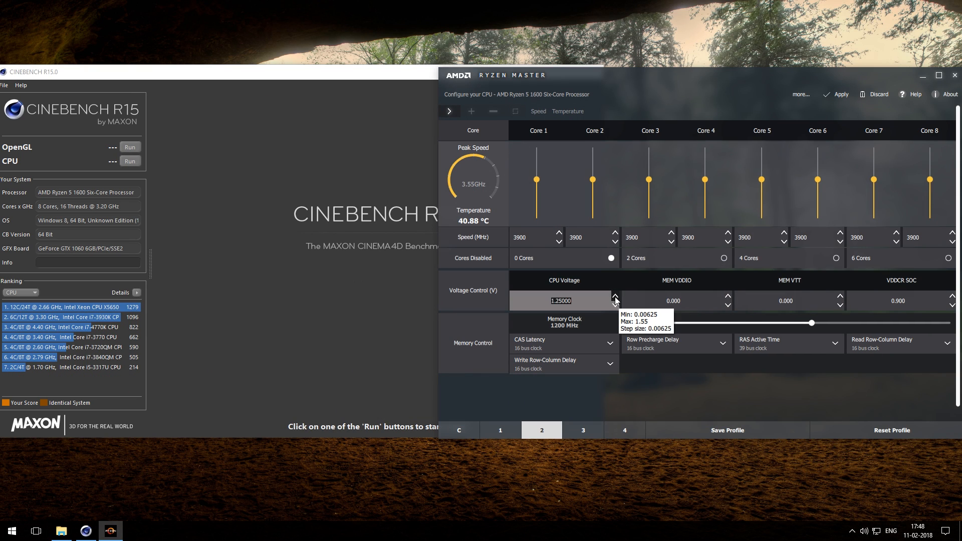
Step: Apply 3900 MHz on all cores at about 1.30 V and rerun Cinebench, scoring 1582 cb
click(615, 296)
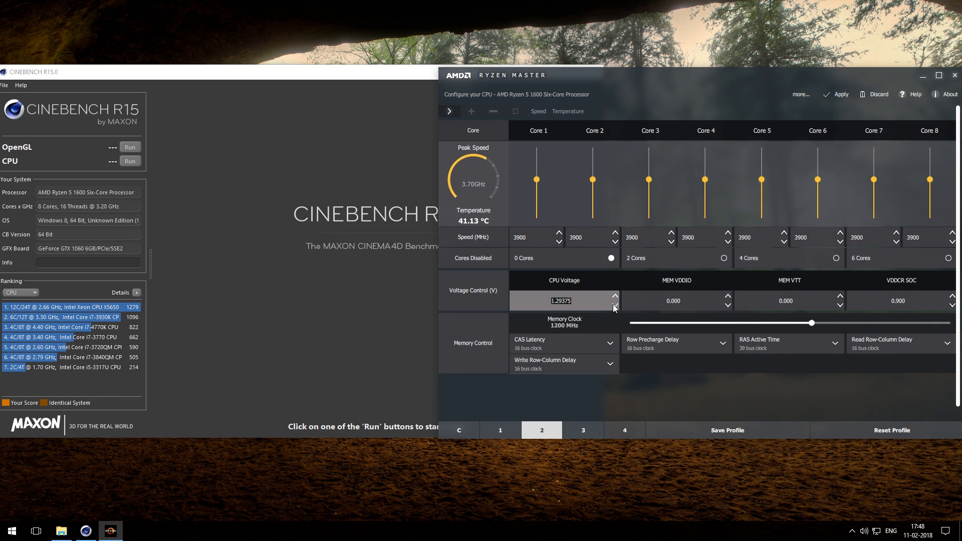
click(615, 306)
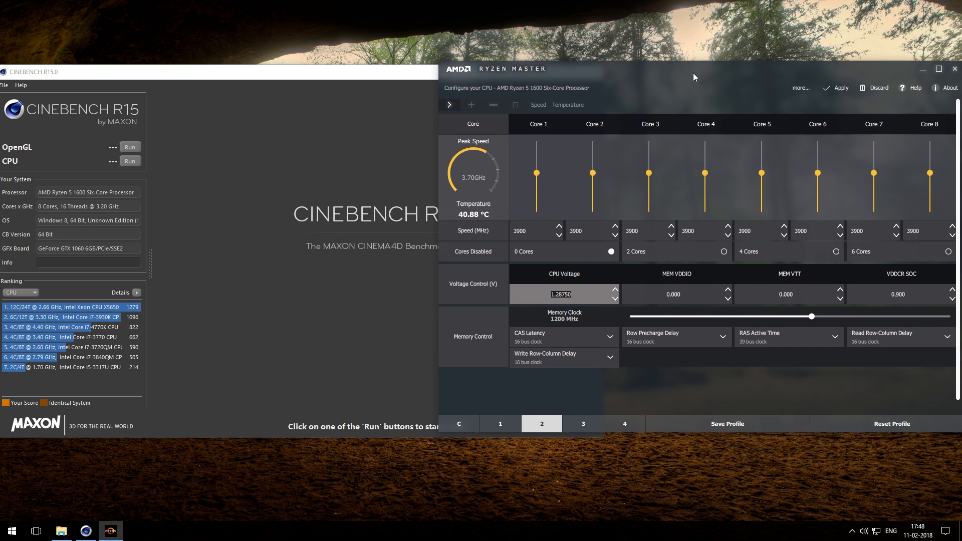
click(830, 88)
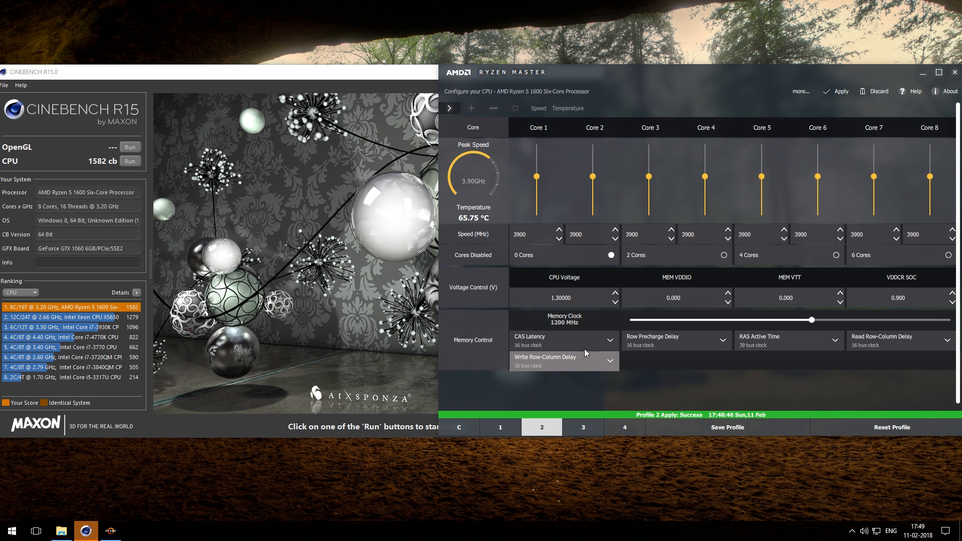
click(615, 293)
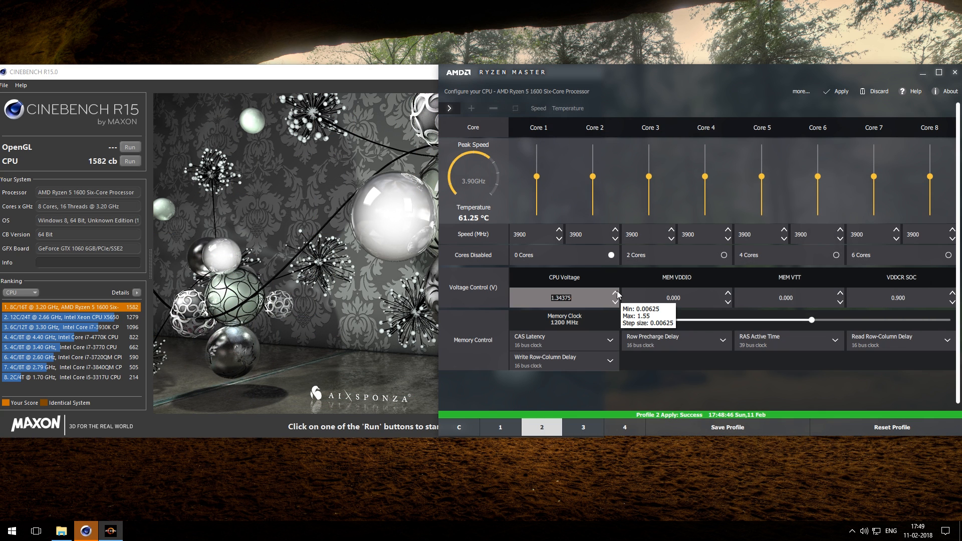
click(615, 300)
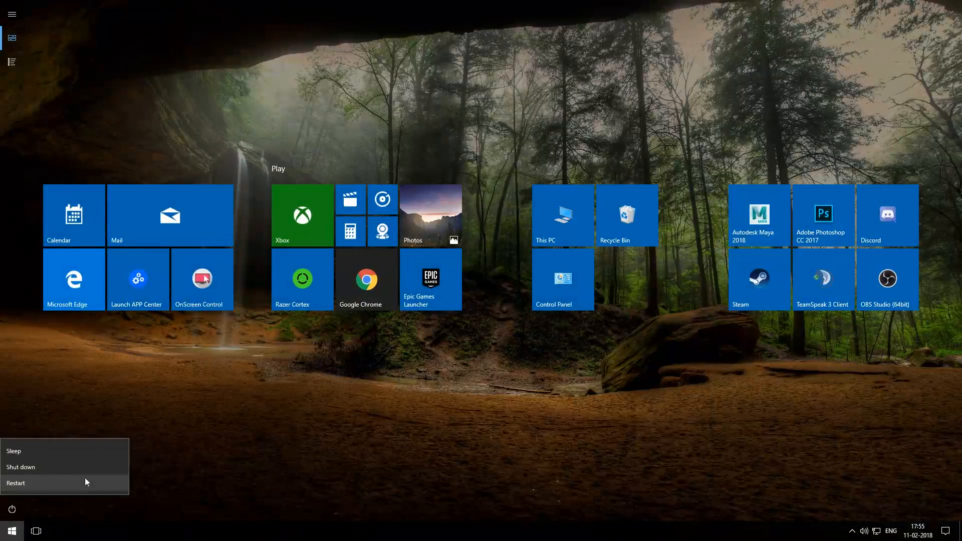
Step: Restart the computer from the Start menu into the Gigabyte BIOS
click(16, 482)
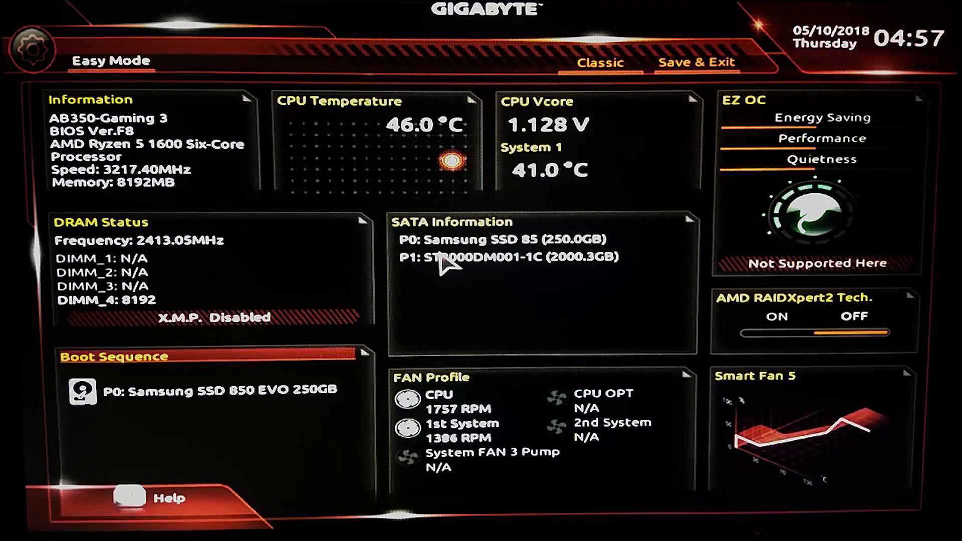
Step: Enter BIOS Classic mode, adjust the CPU Clock Ratio under M.I.T. Frequency Settings, and move to the voltage settings
click(600, 62)
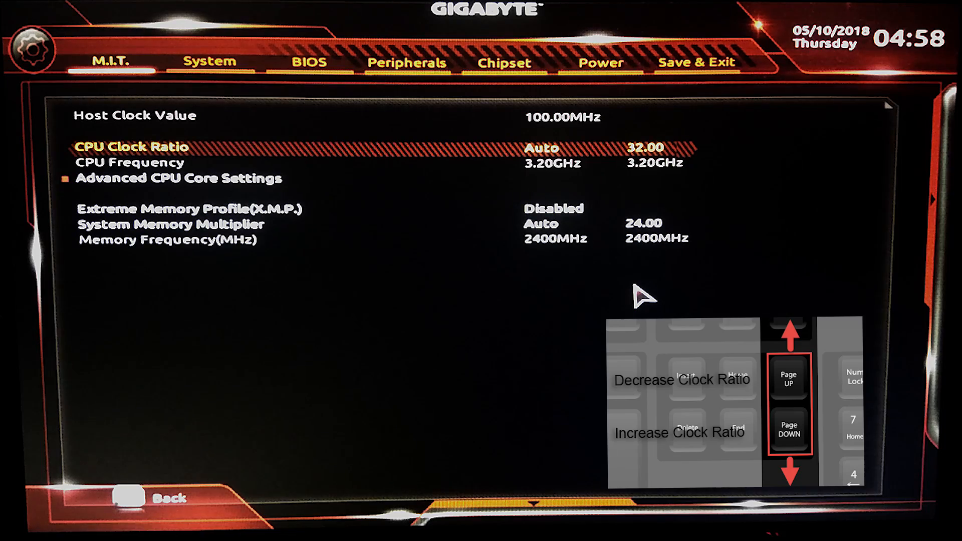
key(PageDown)
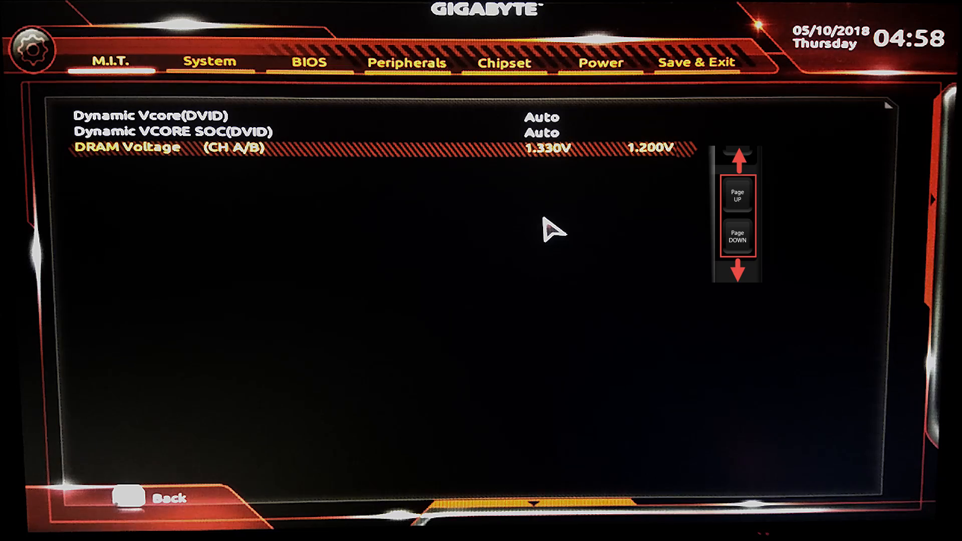
click(693, 62)
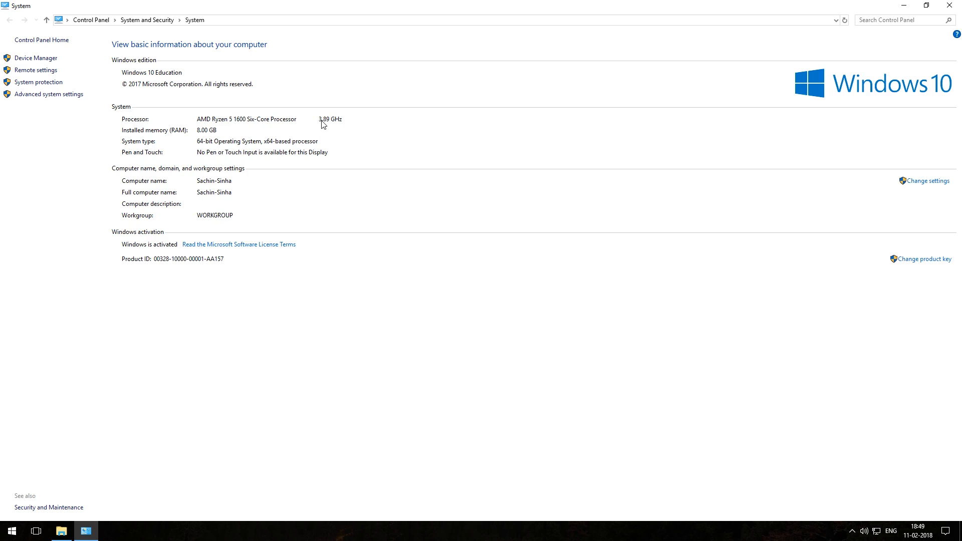
mouse_move(343, 121)
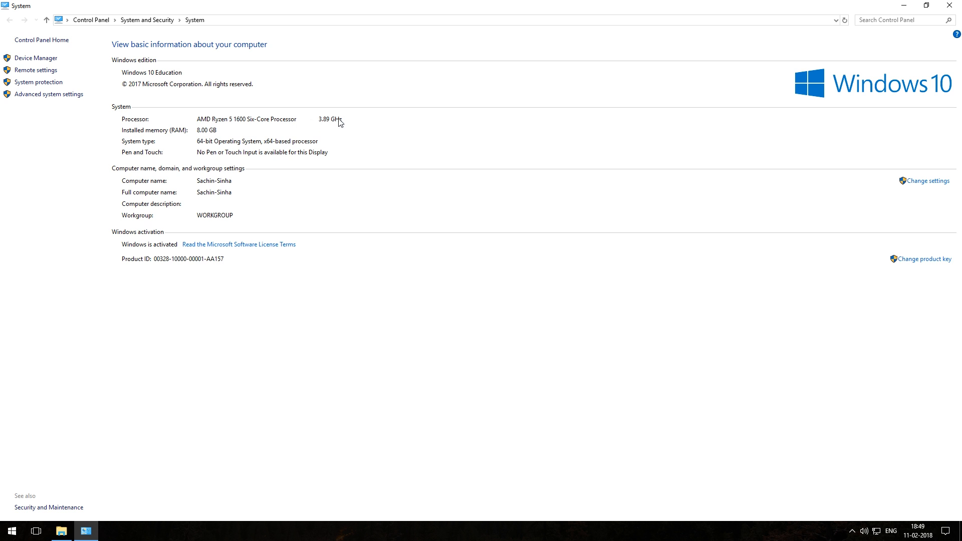